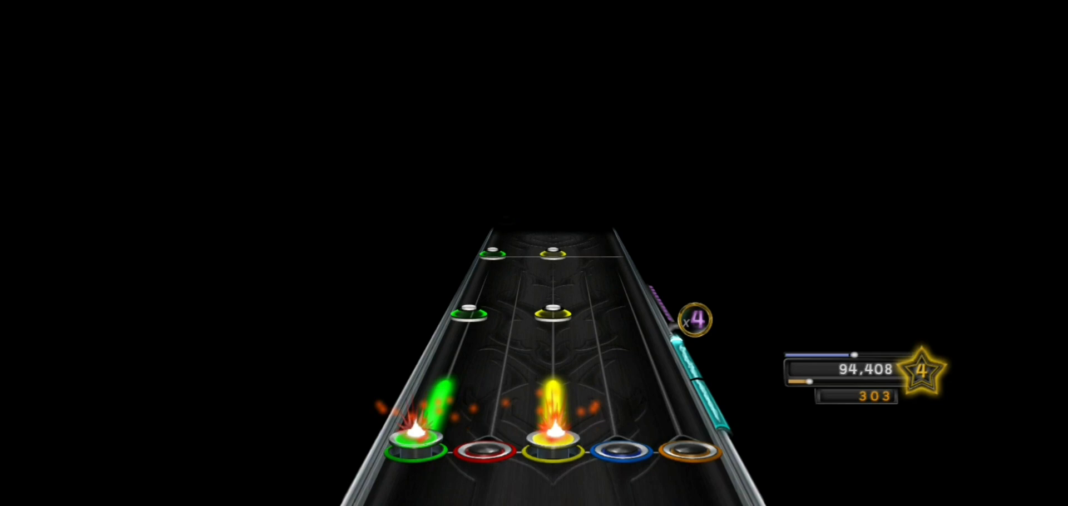
key("space")
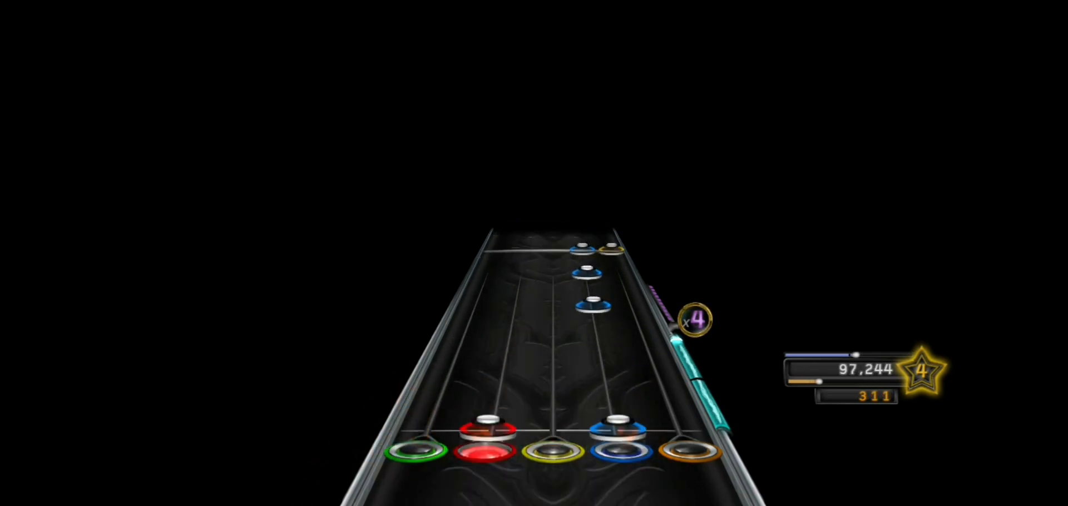